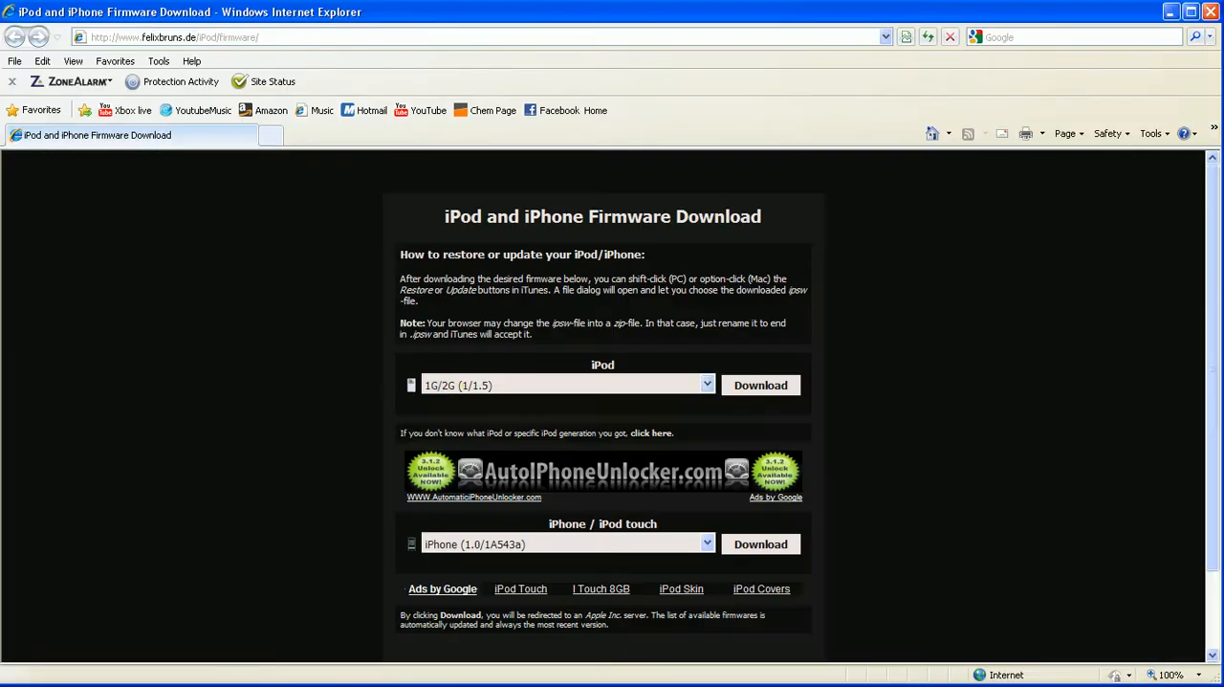
Scroll down the firmware download page to the iPhone / iPod touch firmware list.
scroll(down, 3)
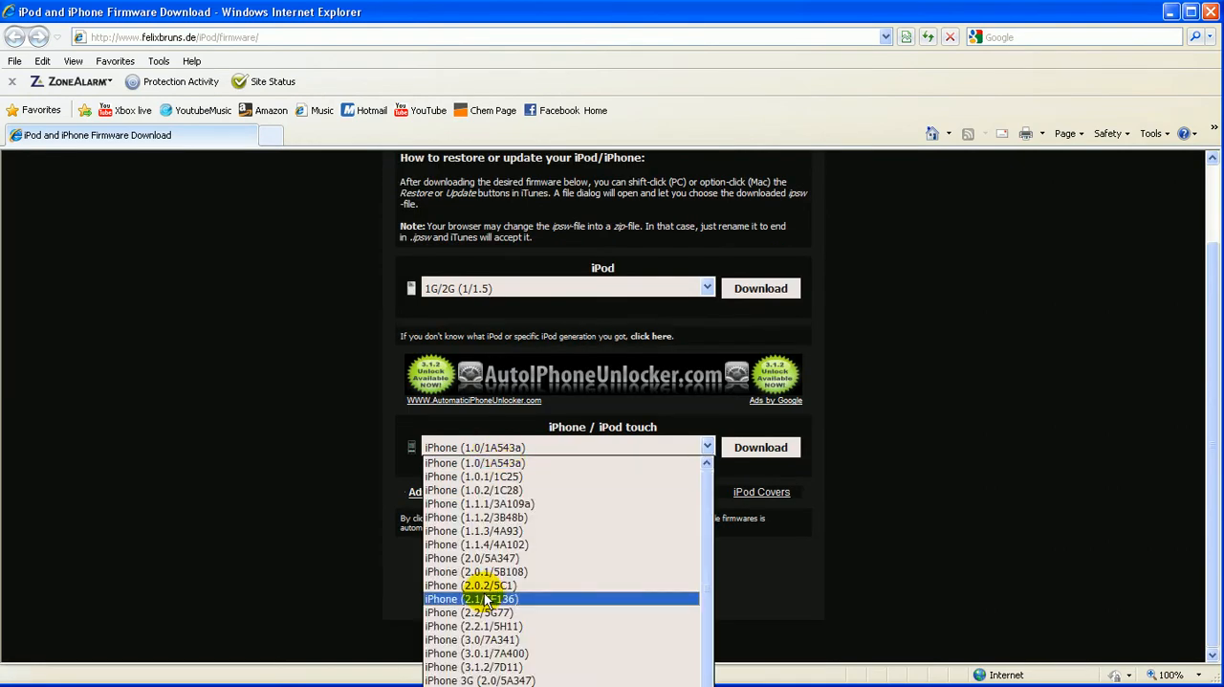
scroll(down, 3)
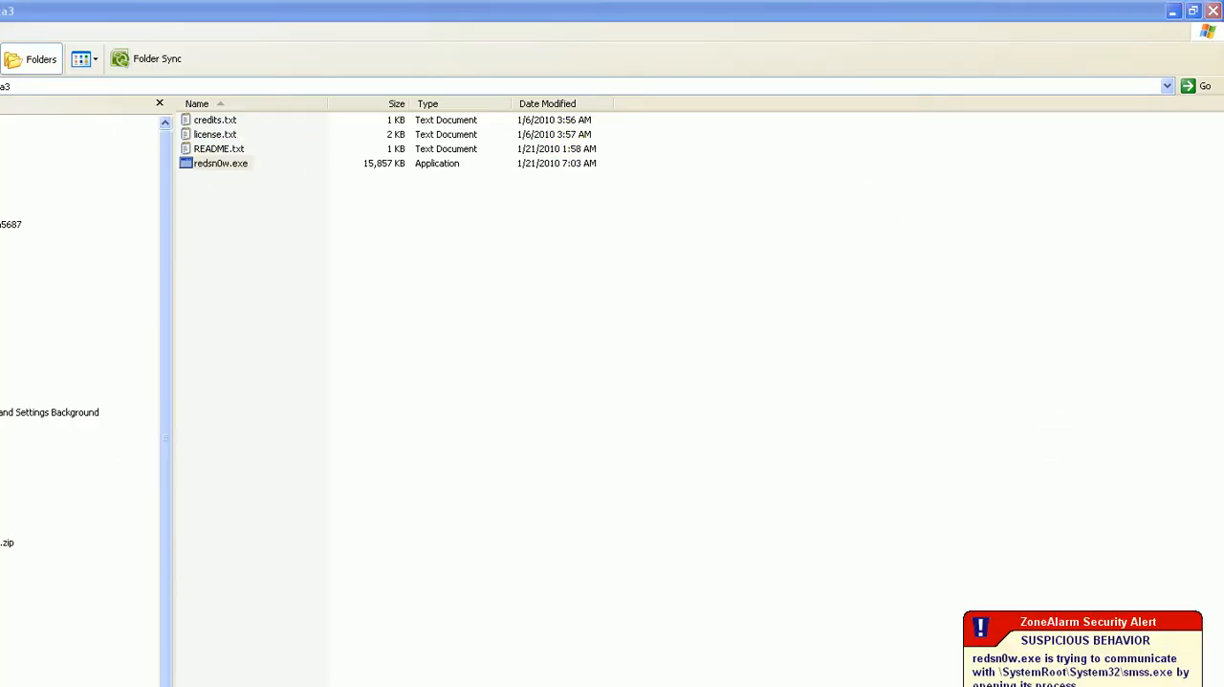
Launch redsn0w.exe and load iPod2,1_3.1.2_7D11_Restore.ipsw from the Desktop so it is identified.
double_click(222, 162)
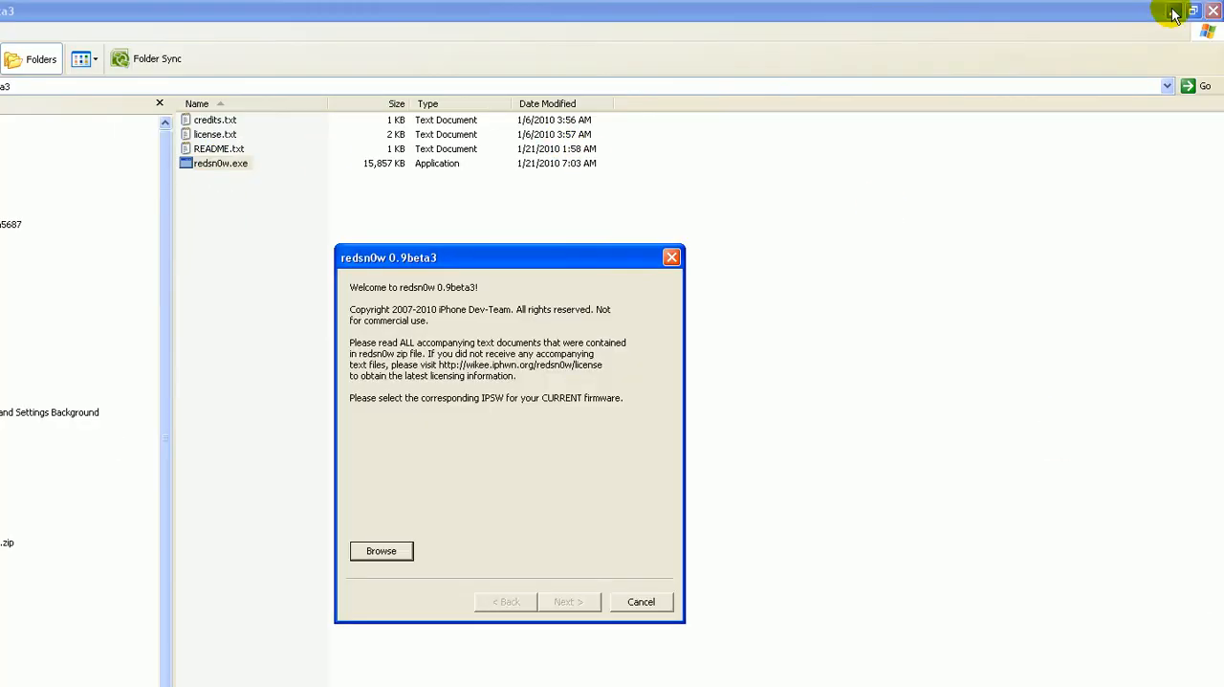
click(1174, 11)
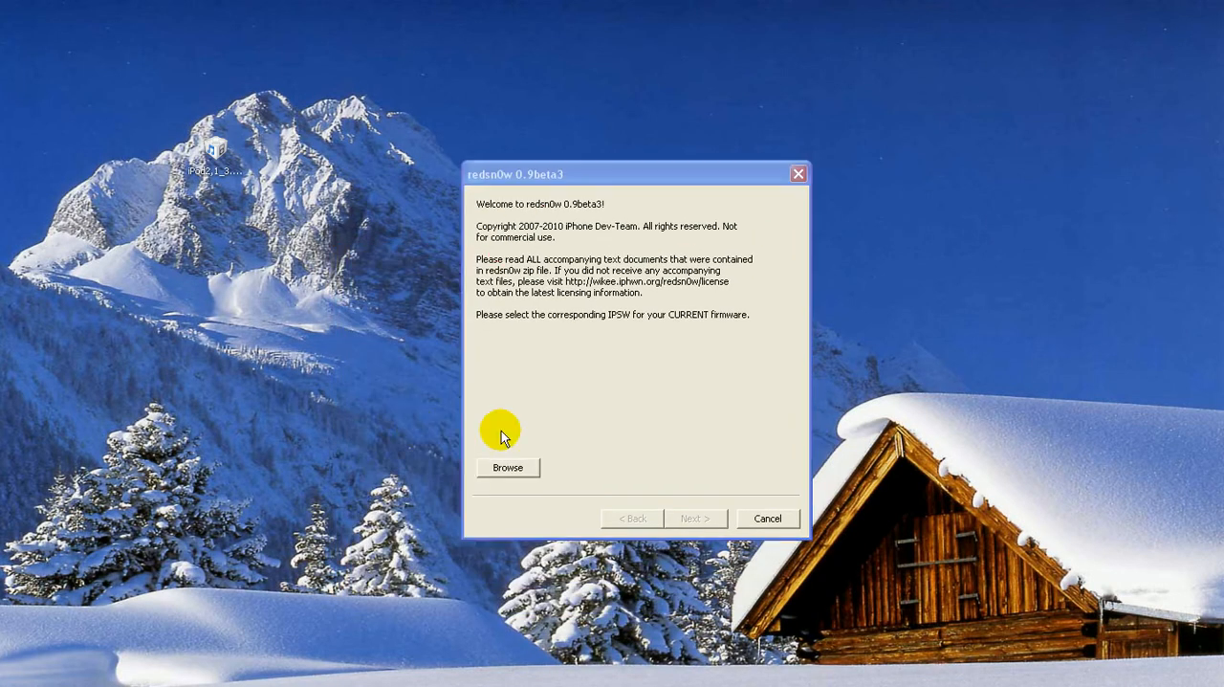
mouse_move(578, 211)
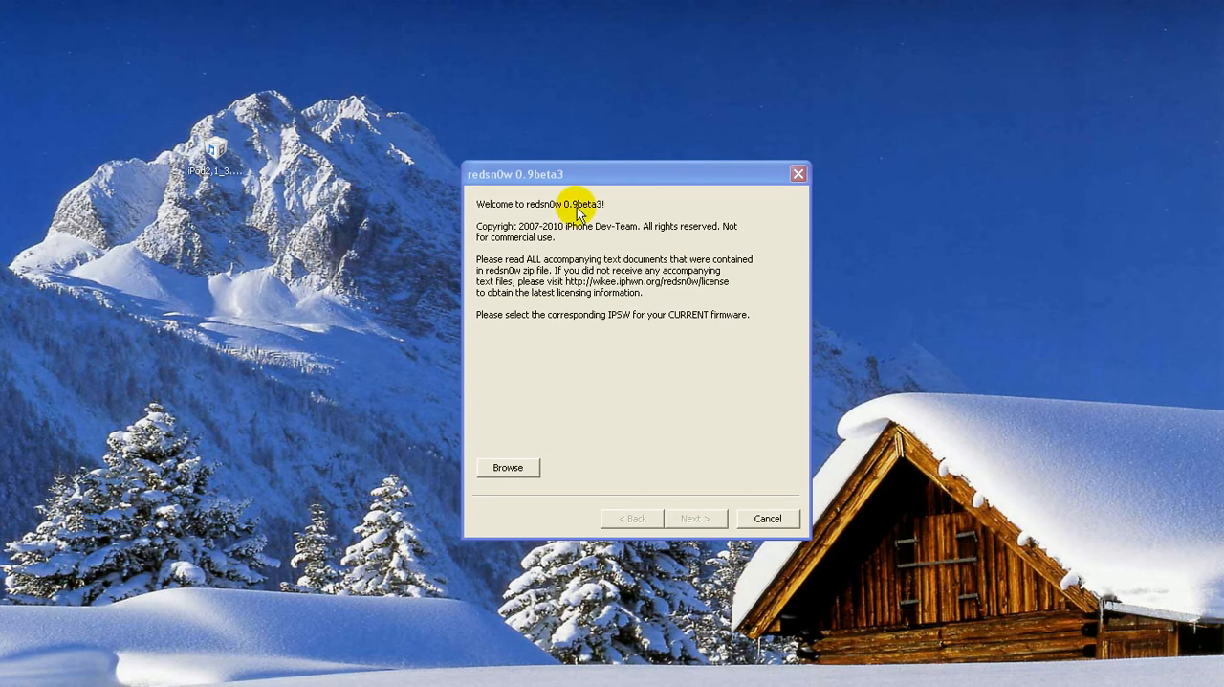
click(509, 467)
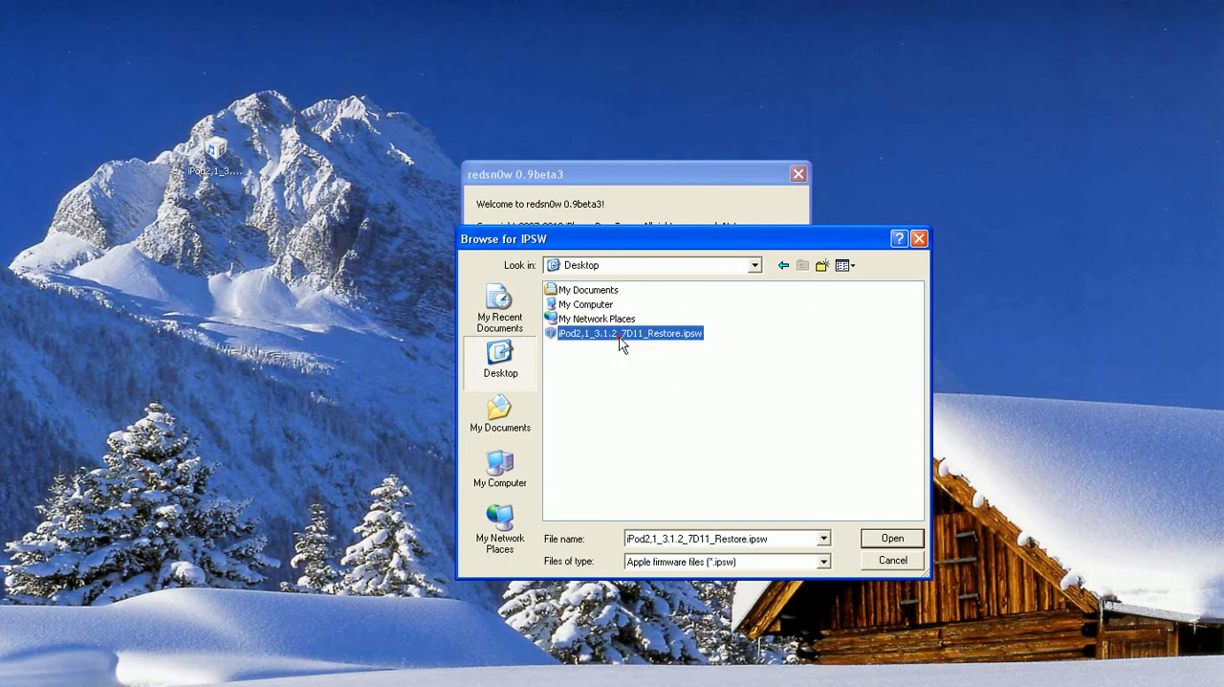
click(891, 537)
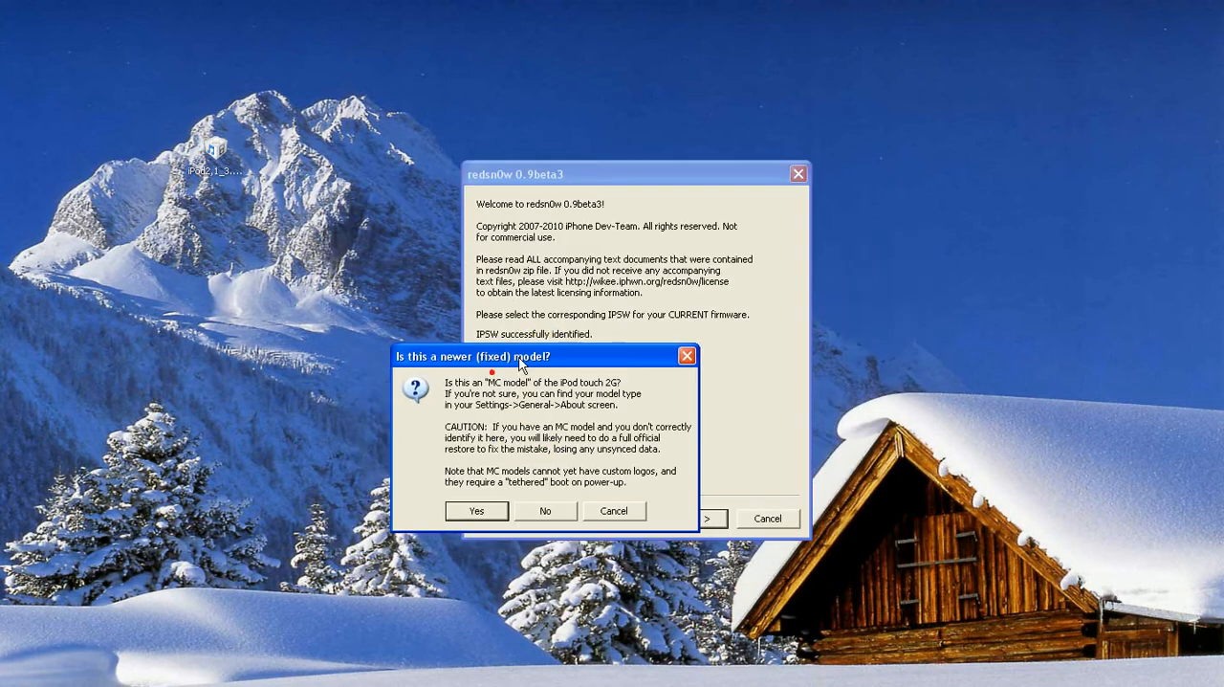
drag(474, 355, 616, 258)
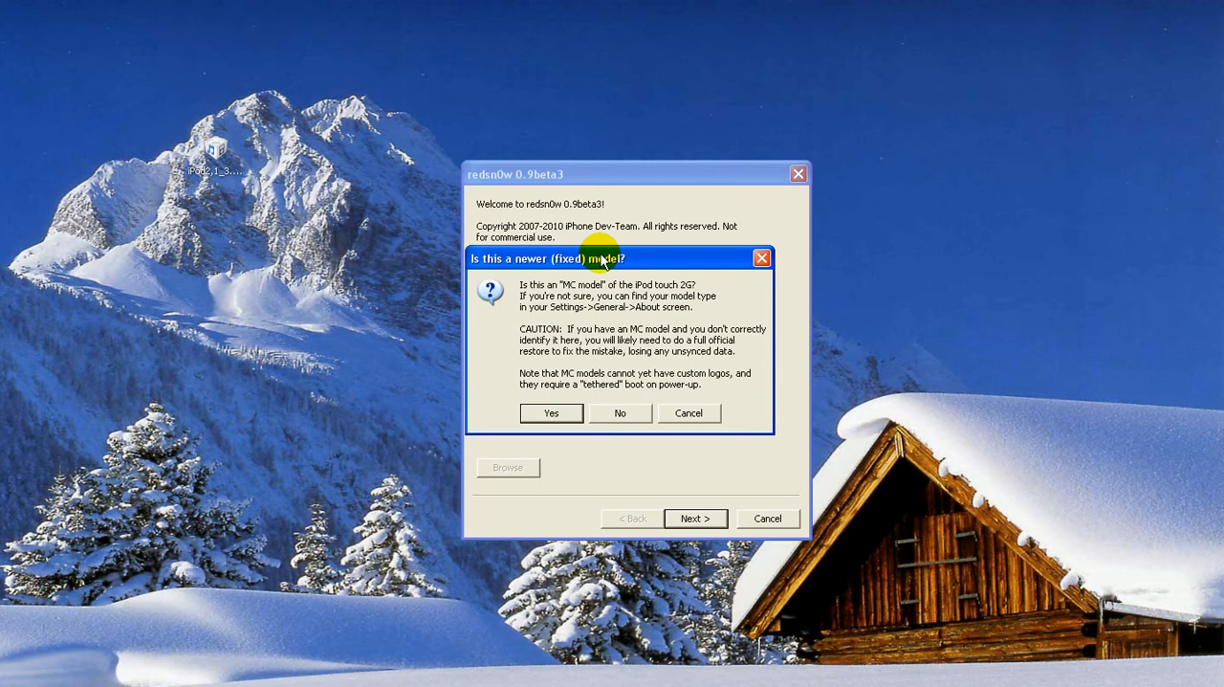
mouse_move(584, 299)
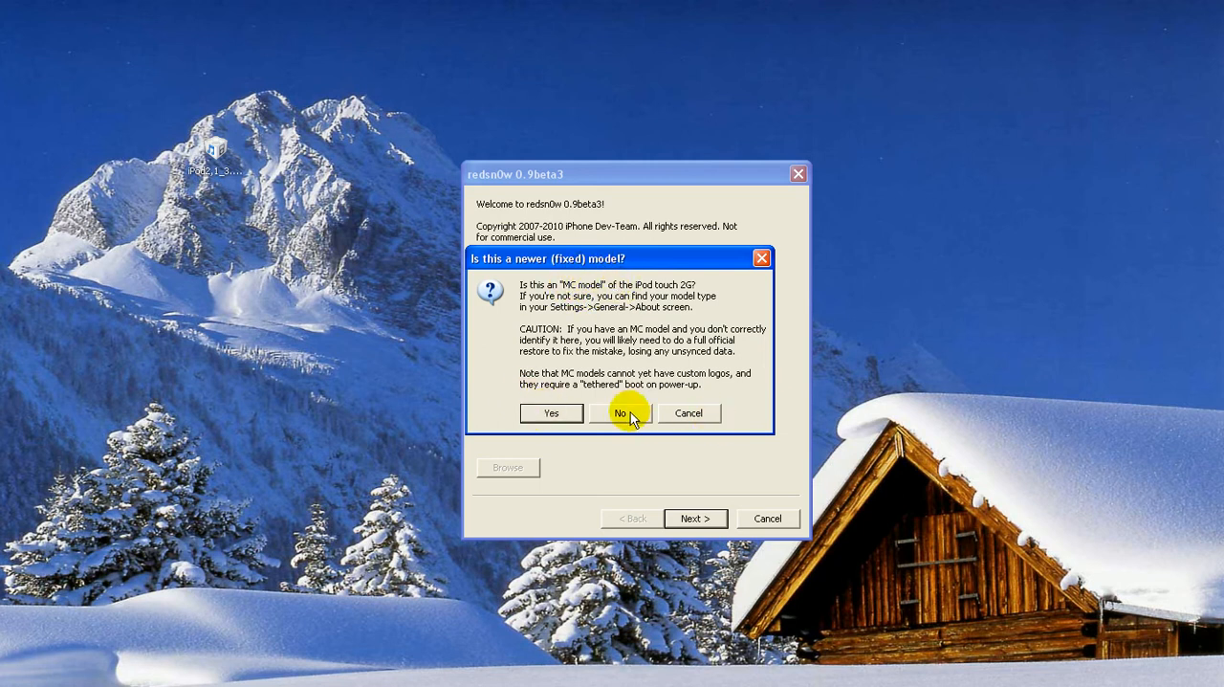
Answer No to the newer MC model prompt and continue so jailbreak data is prepared.
click(620, 413)
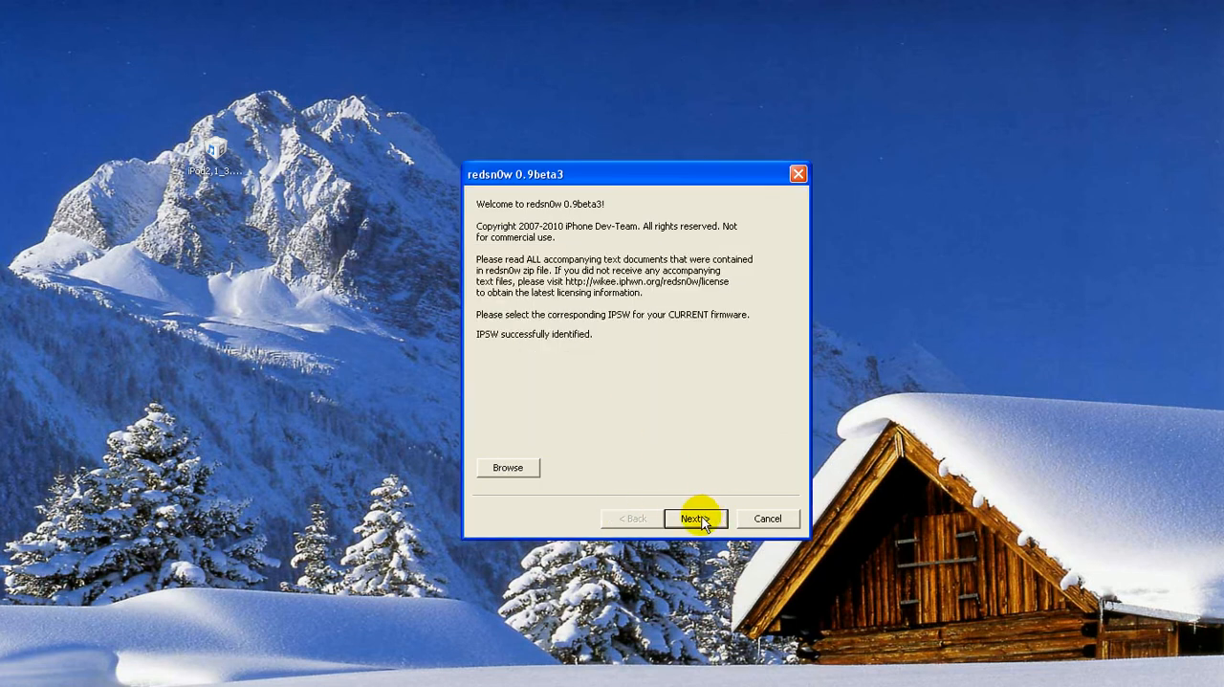
click(695, 516)
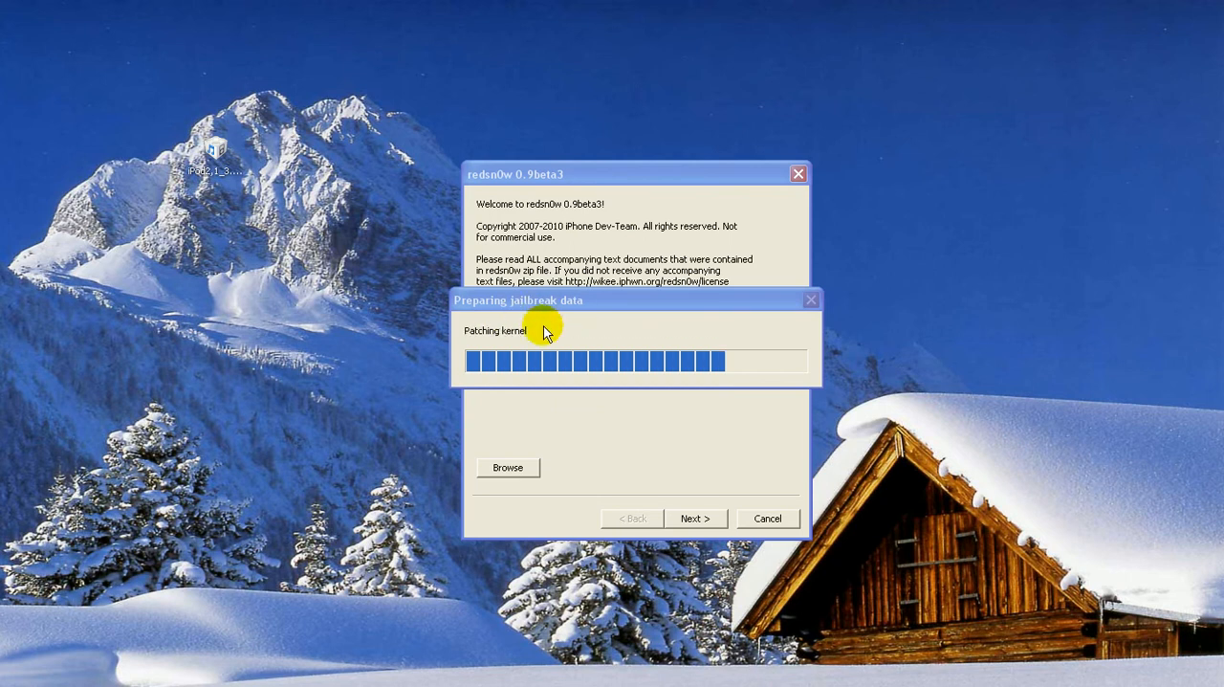
mouse_move(572, 362)
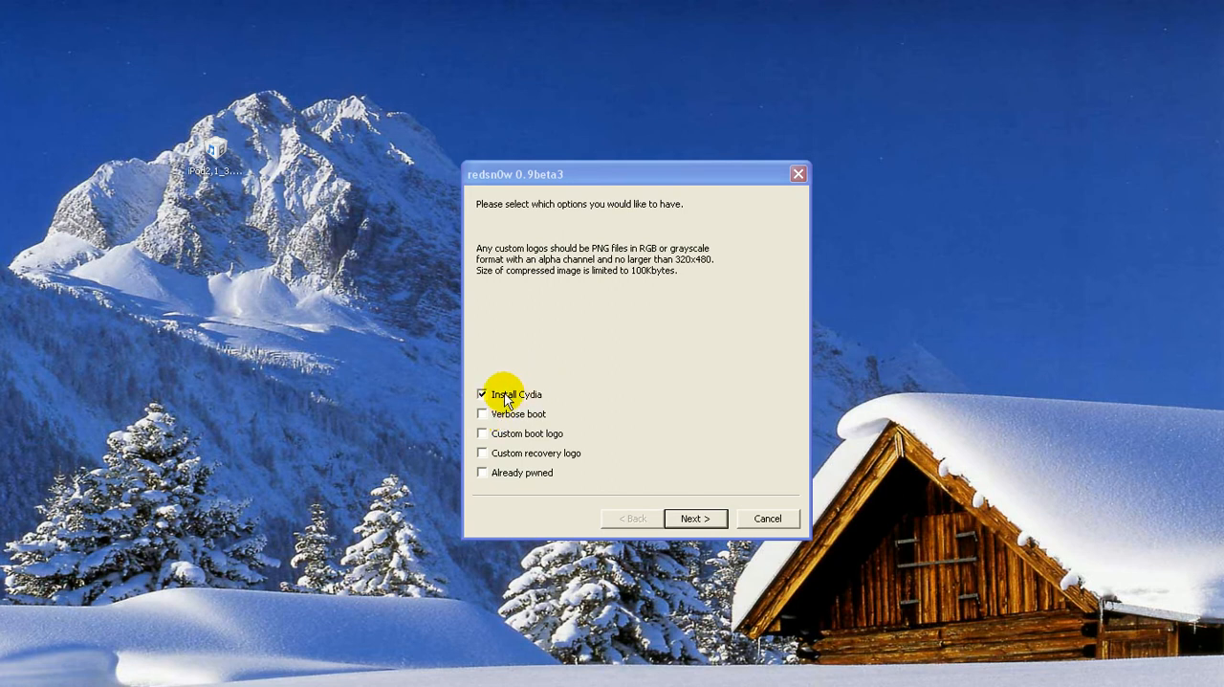
mouse_move(485, 444)
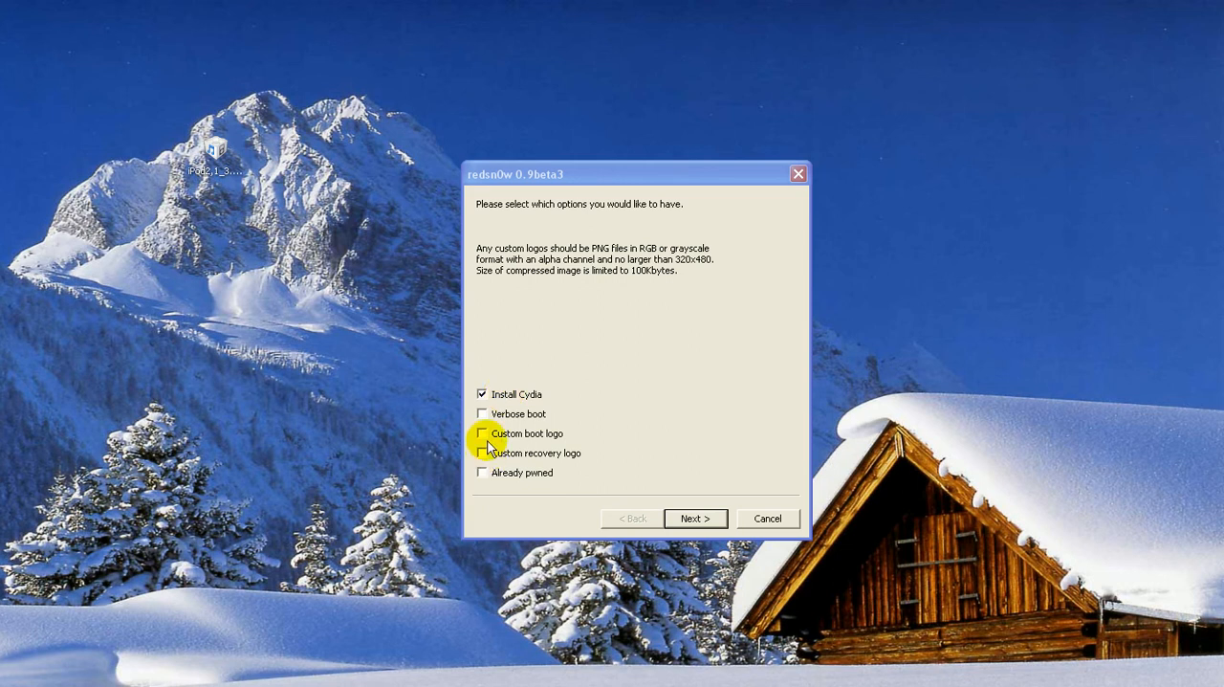
Turn off Install Cydia and turn on Verbose boot and Custom boot logo.
click(482, 472)
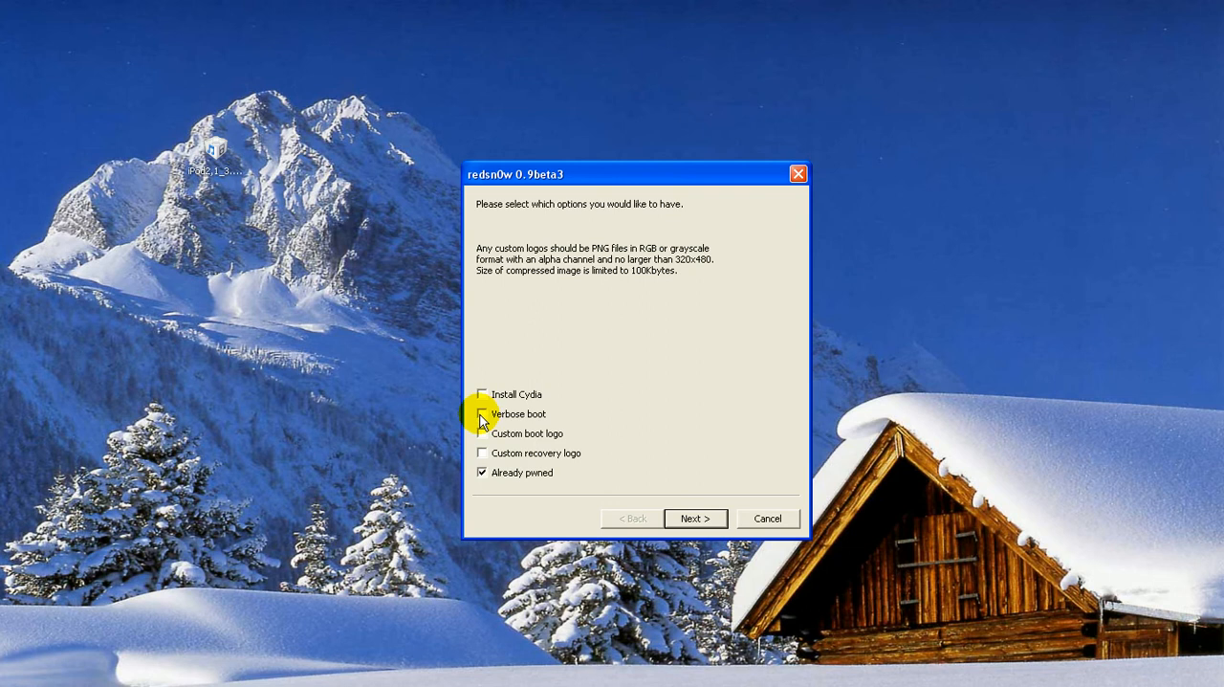
click(482, 413)
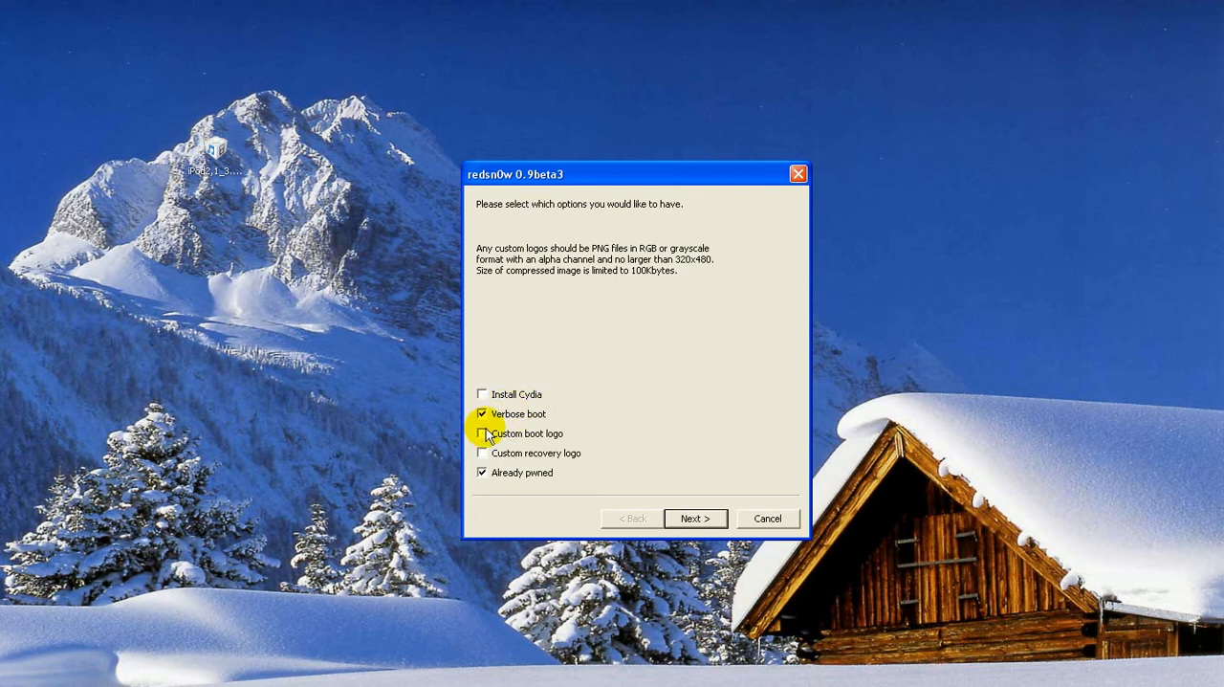
click(482, 433)
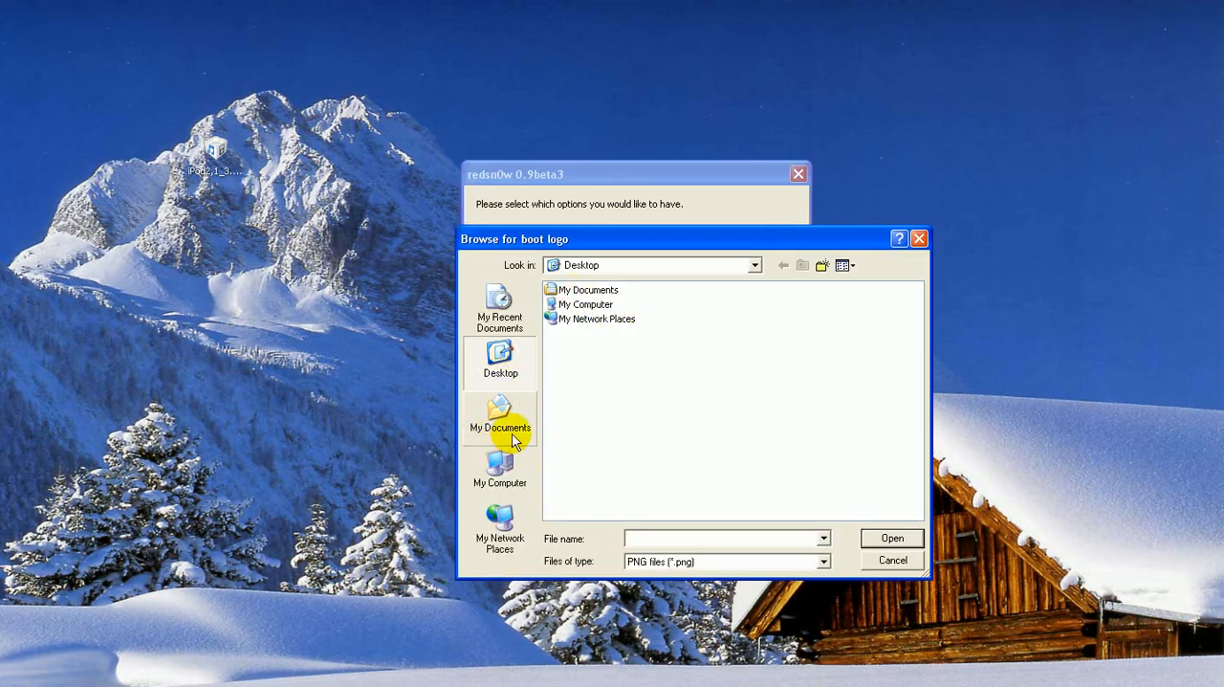
mouse_move(513, 417)
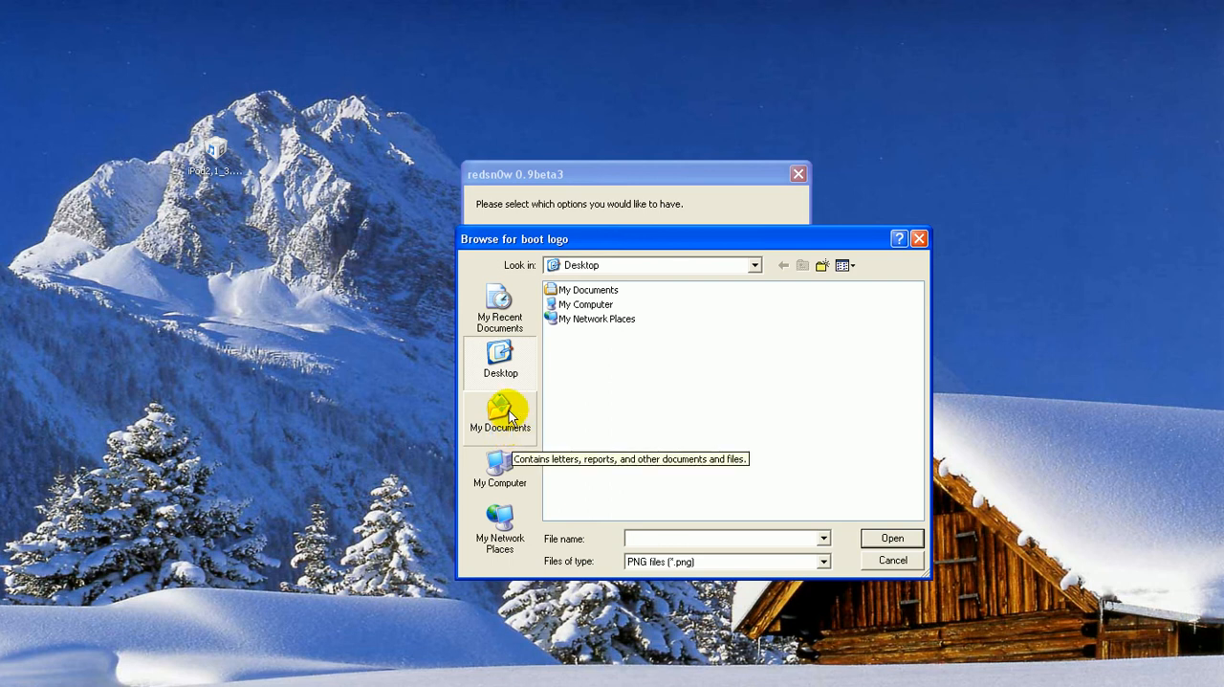
mouse_move(517, 409)
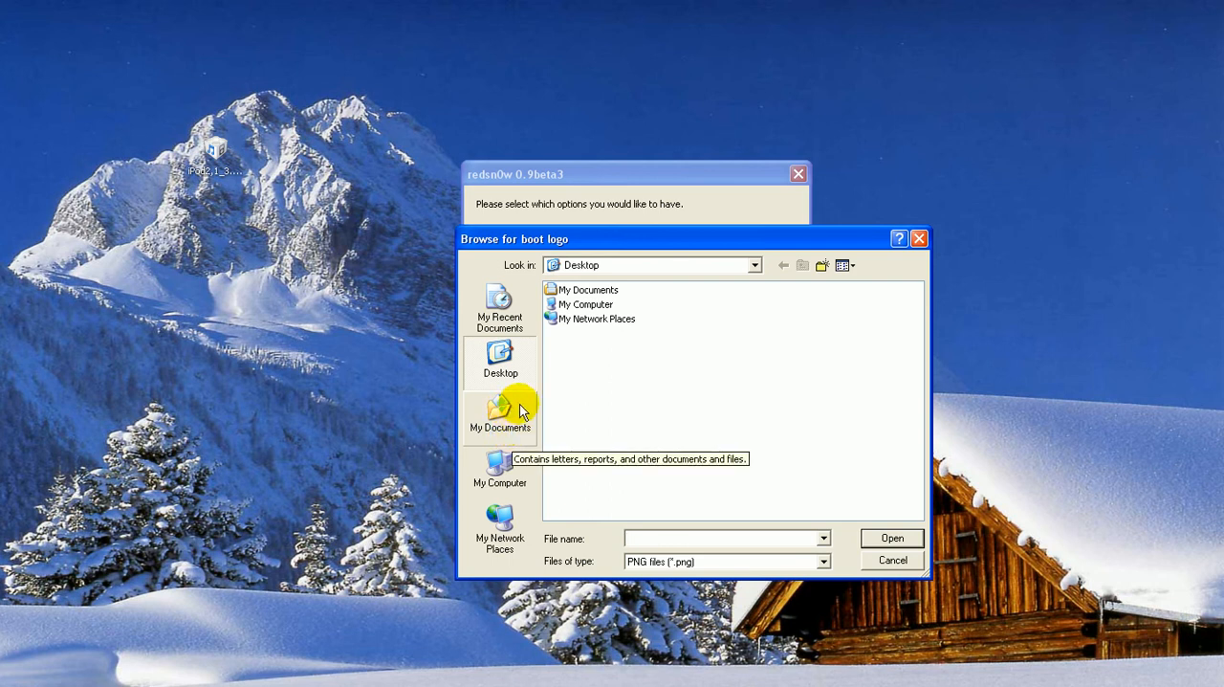
mouse_move(566, 407)
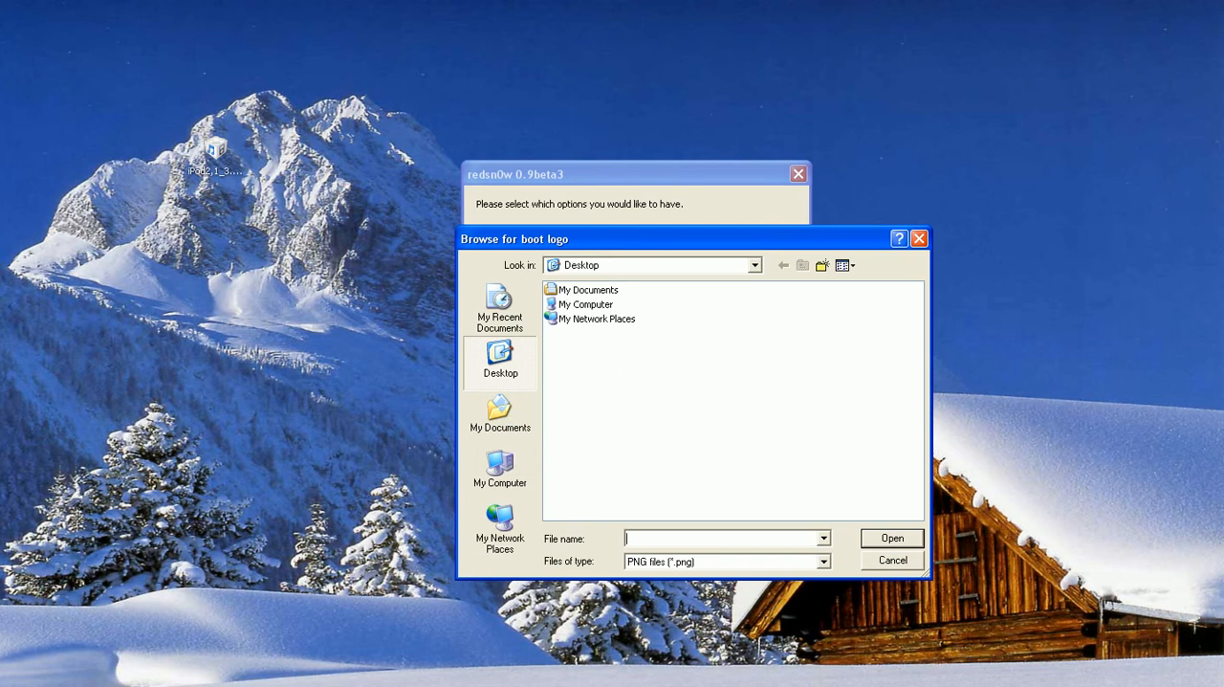
mouse_move(590, 417)
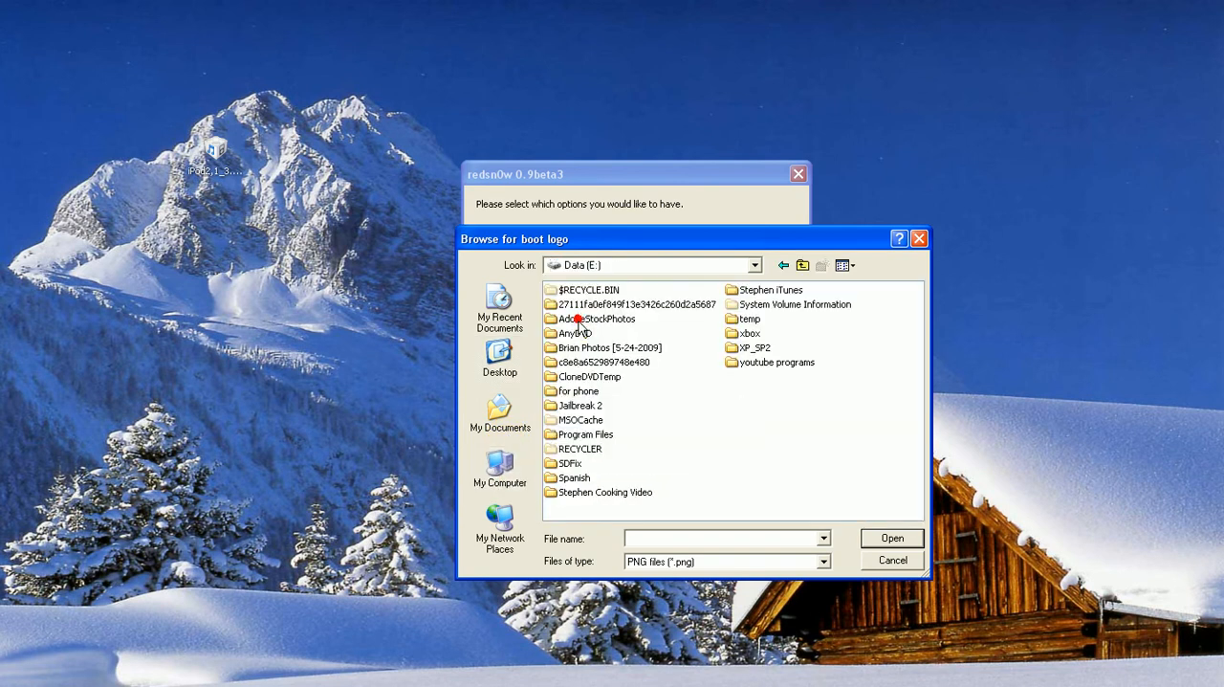
Try a PNG from the data drive as boot logo, dismiss the too-large error and reselect the logo option.
double_click(581, 405)
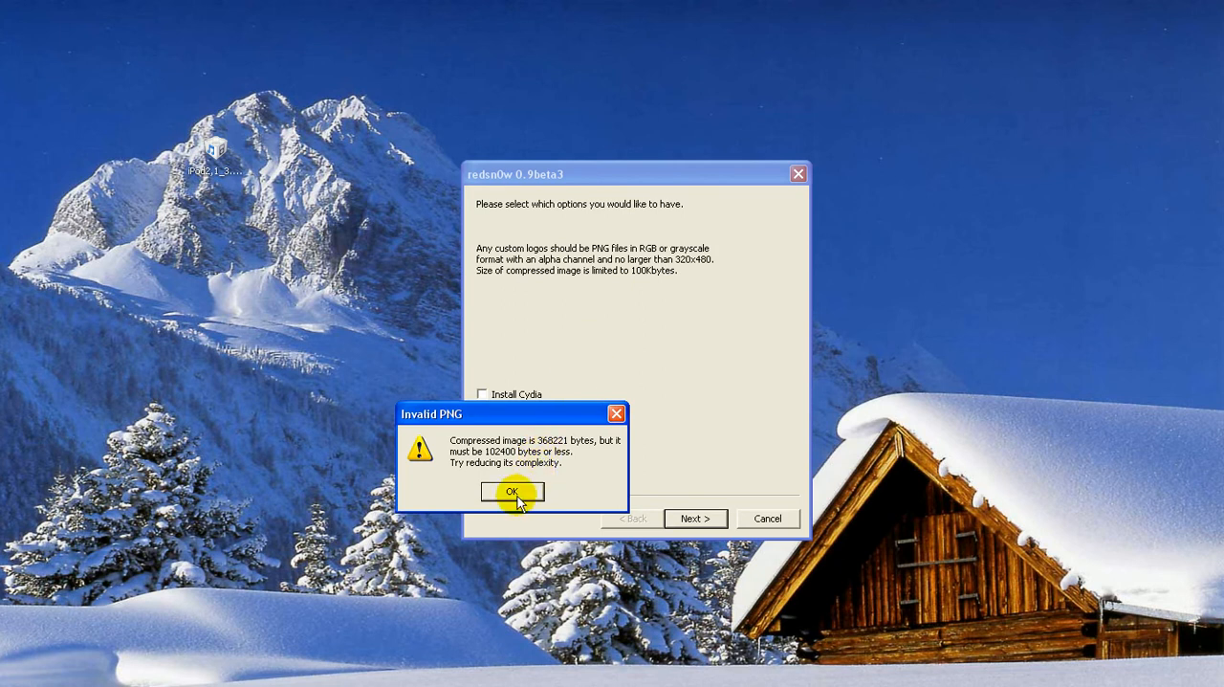
click(513, 489)
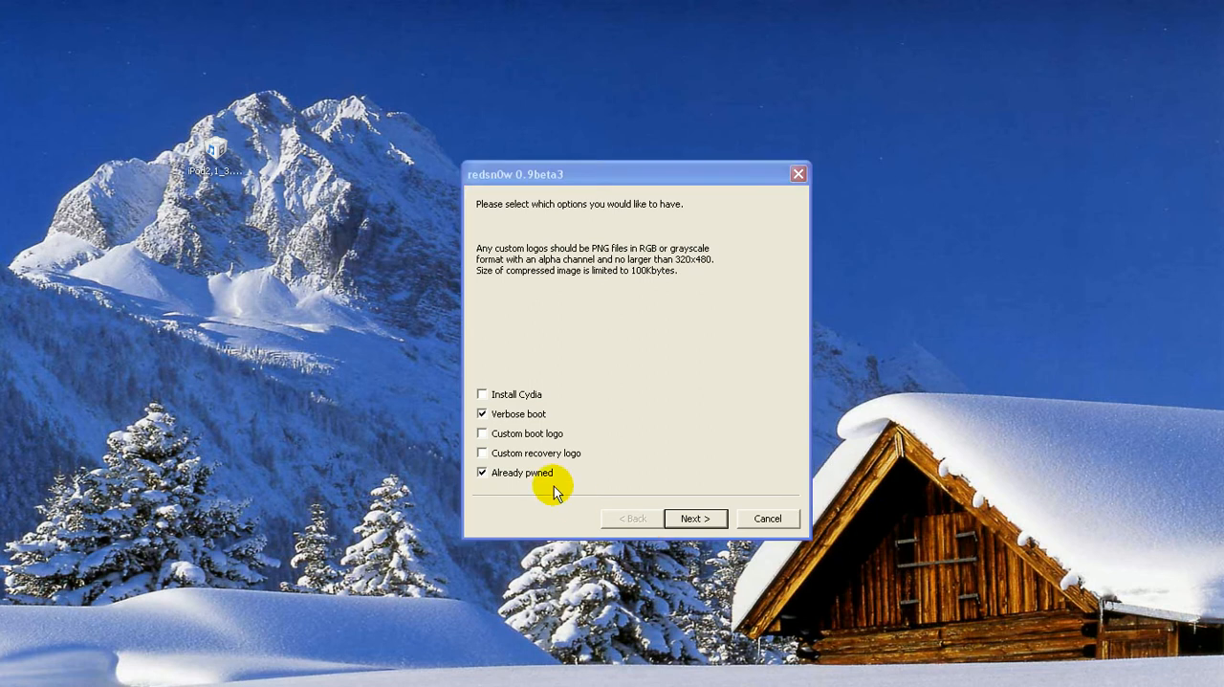
click(482, 432)
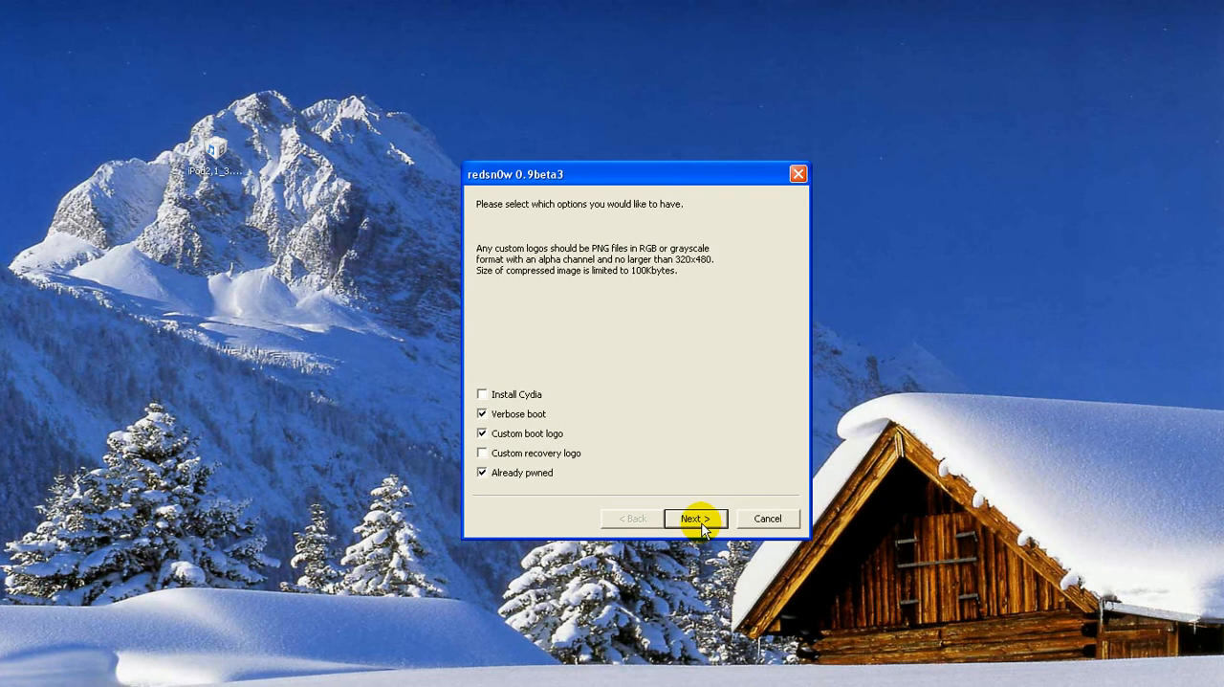
Run the jailbreak with the chosen options until Done, then finish and close redsn0w.
click(696, 516)
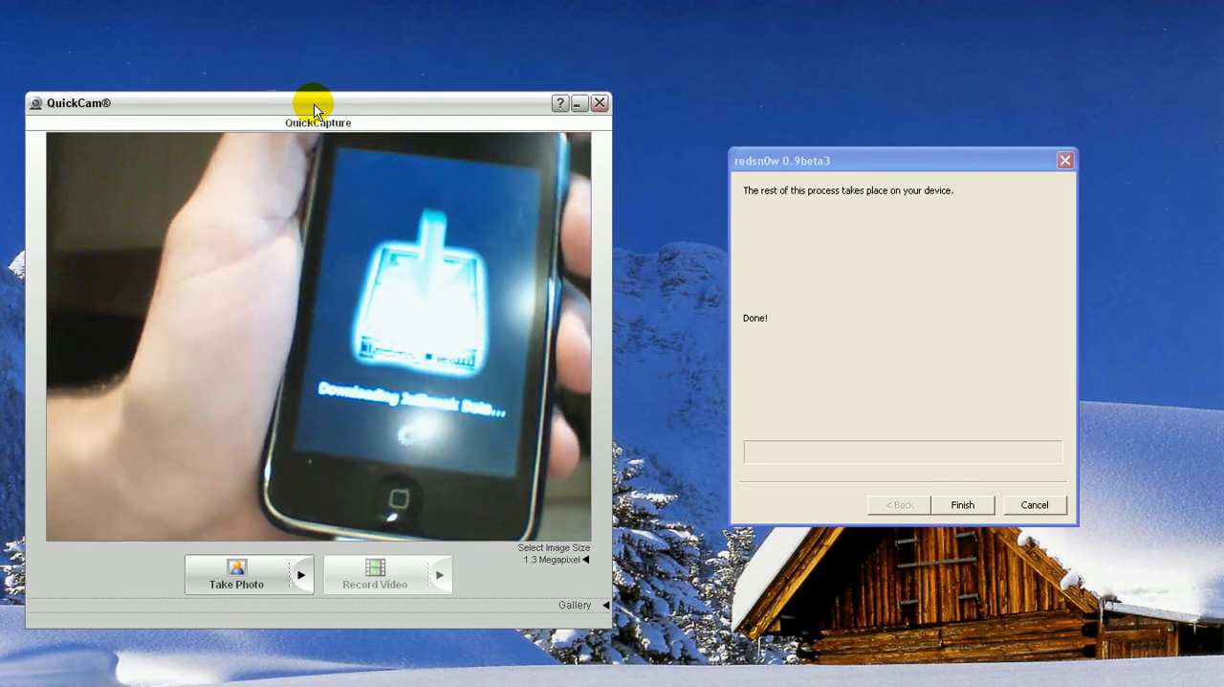
click(960, 505)
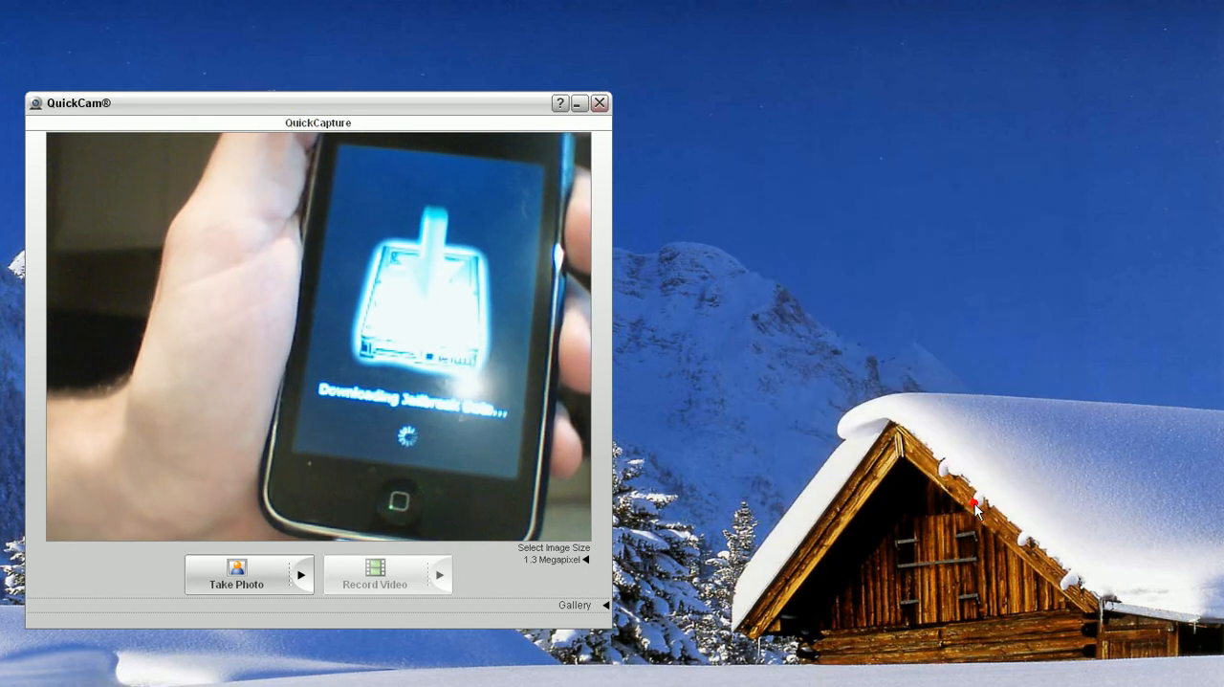